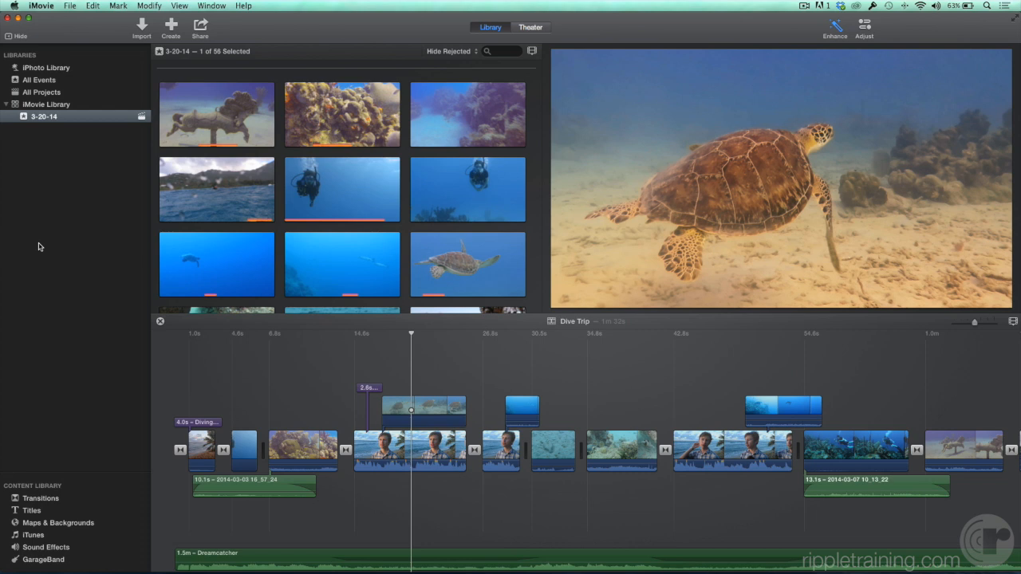
# - Bring up the share destinations for the Dive Trip movie from the toolbar
pyautogui.click(201, 29)
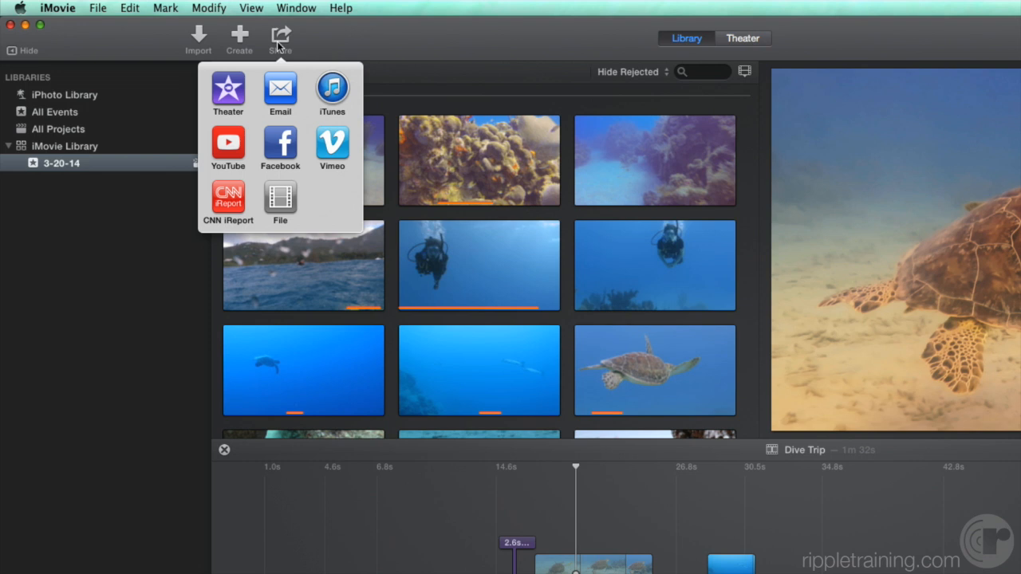
pyautogui.moveTo(331, 90)
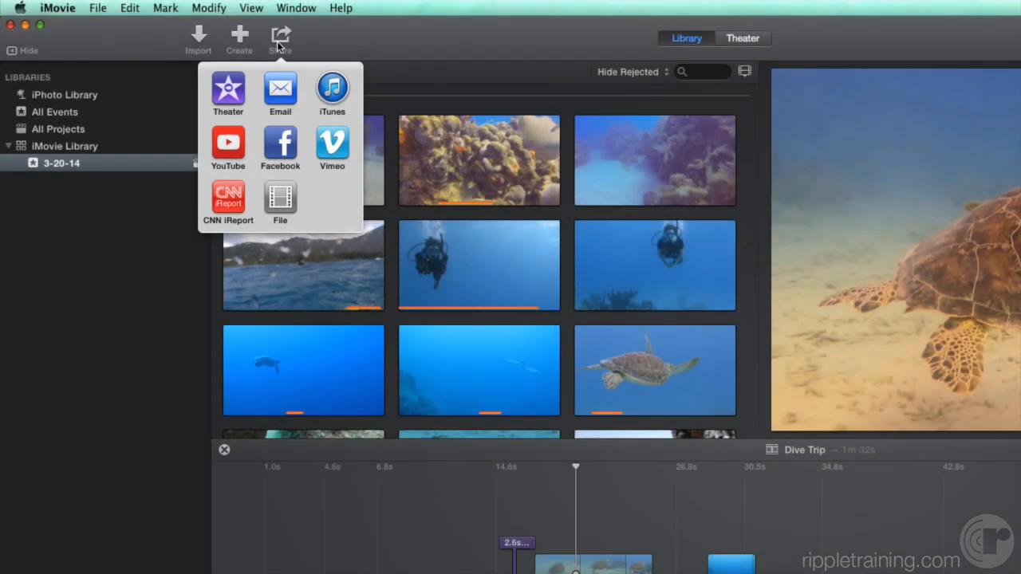
pyautogui.moveTo(280, 92)
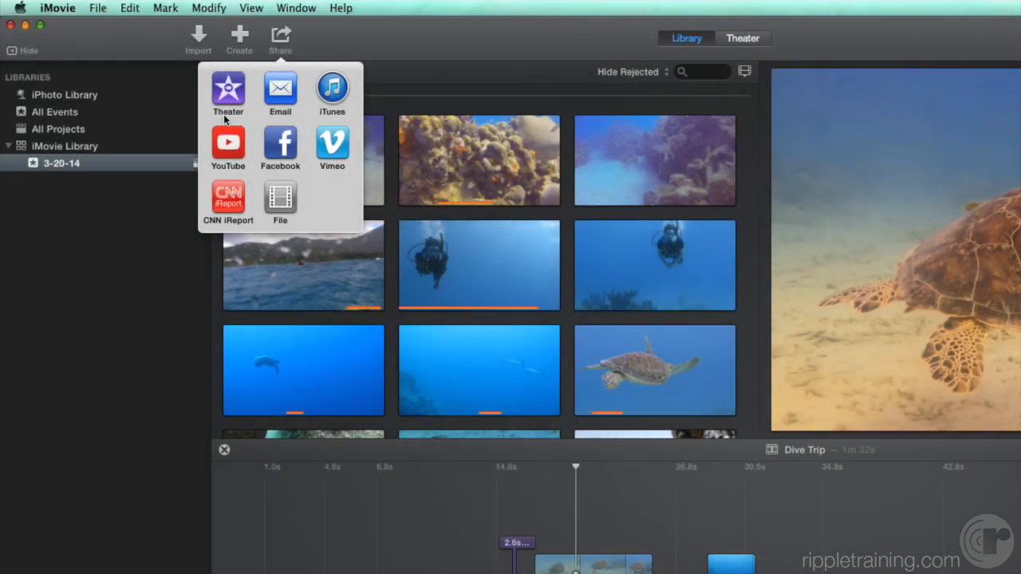
# - Choose YouTube as the destination, showing 1m 32s, ~118 MB, HD 720p, Private
pyautogui.click(228, 146)
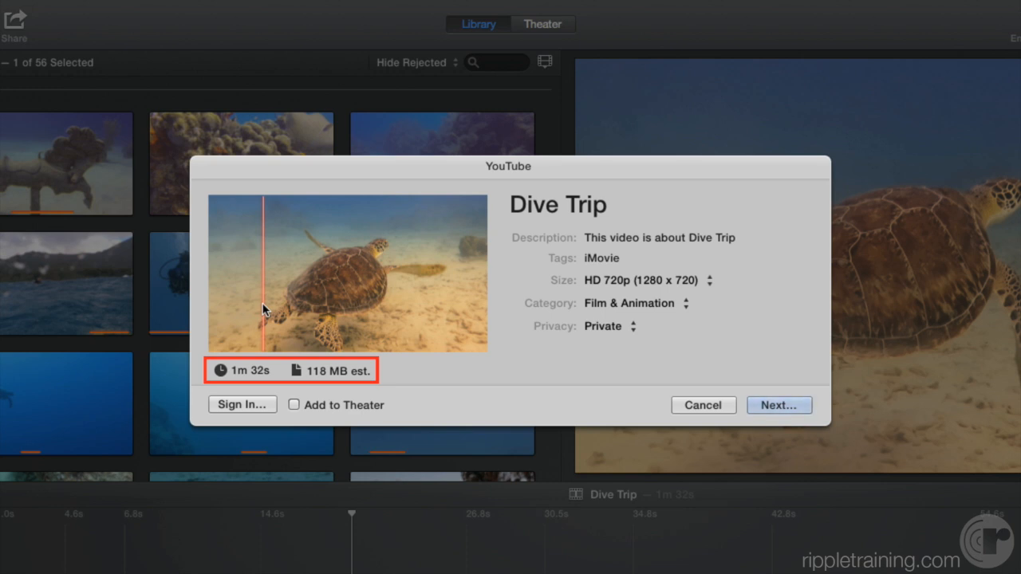
pyautogui.click(242, 405)
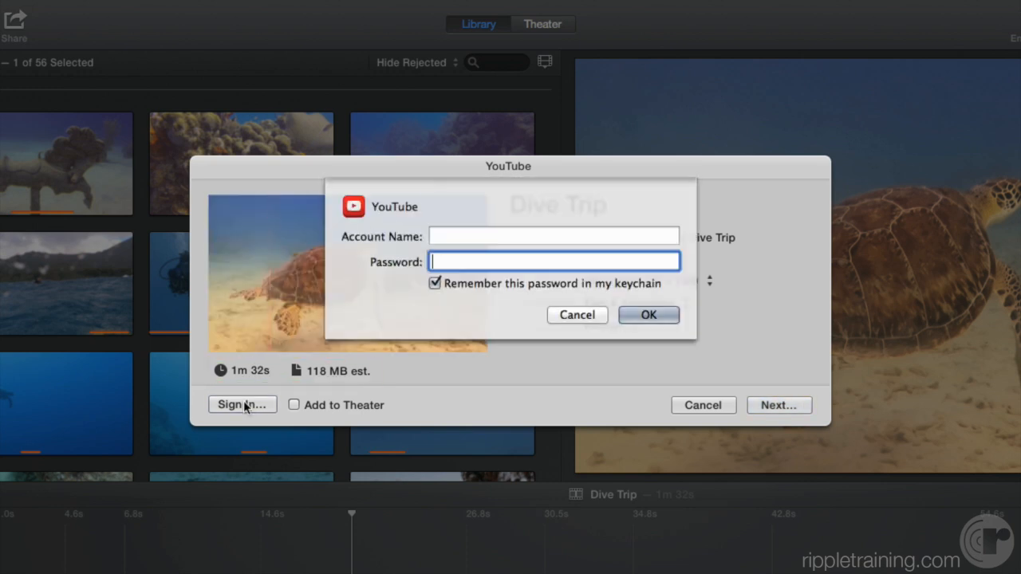
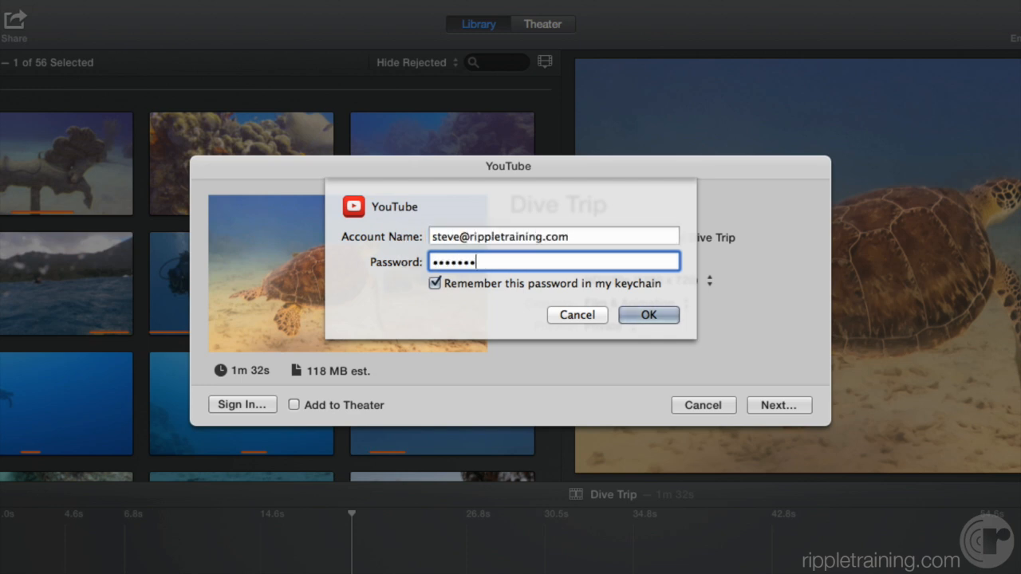
pyautogui.write('••')
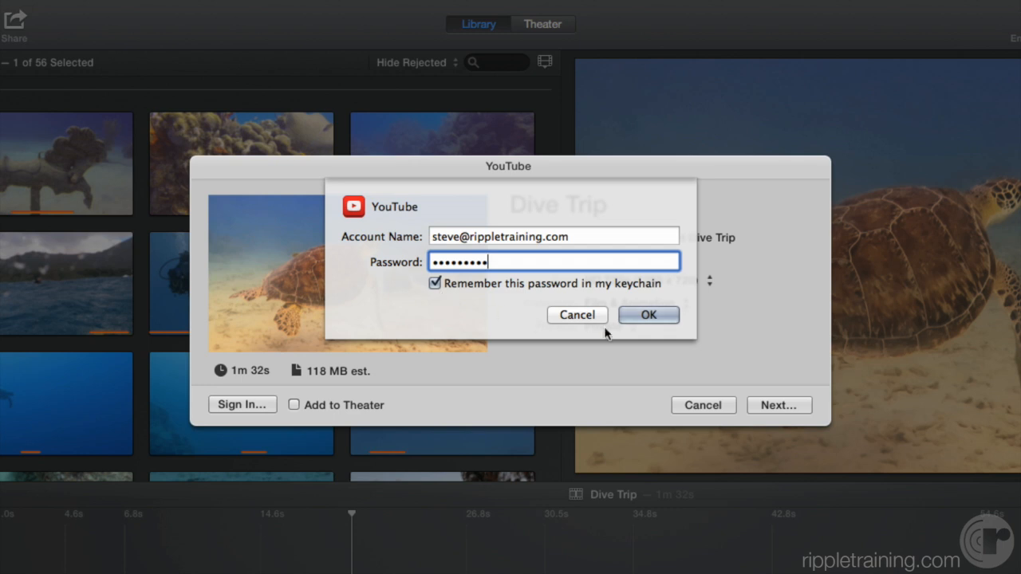
pyautogui.click(647, 315)
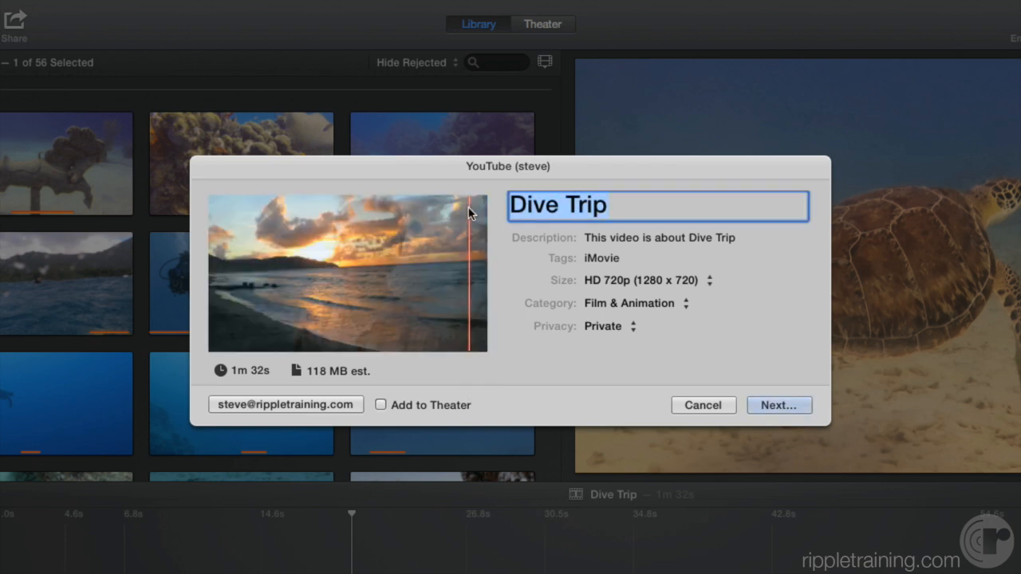
# - Title the upload Zion's First Dive and describe it as Scuba Diving in St. Croix
pyautogui.write('Zion')
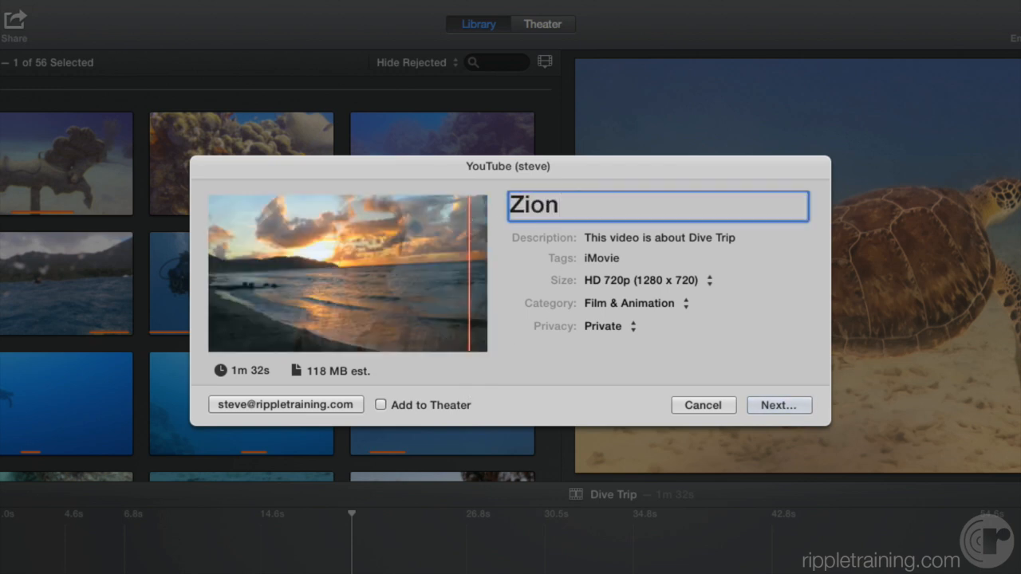
pyautogui.write("'s First Dive")
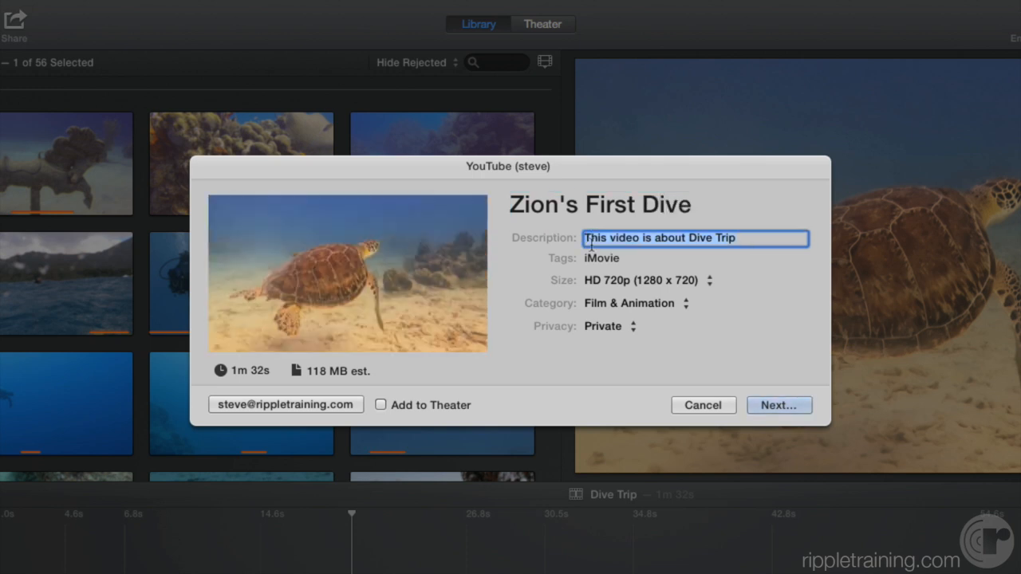
pyautogui.write('Scuba Diving')
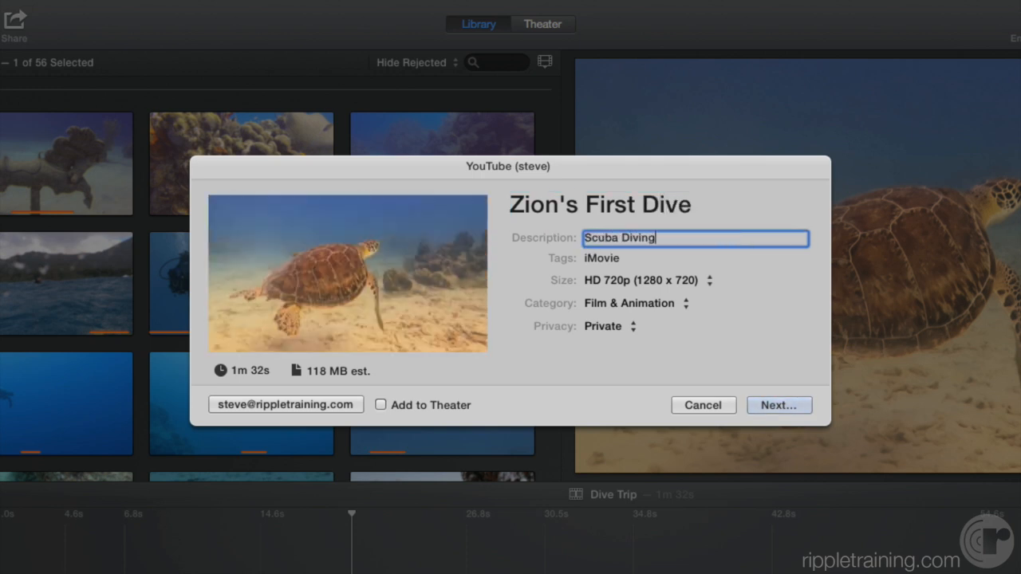
pyautogui.write('in St. Croix')
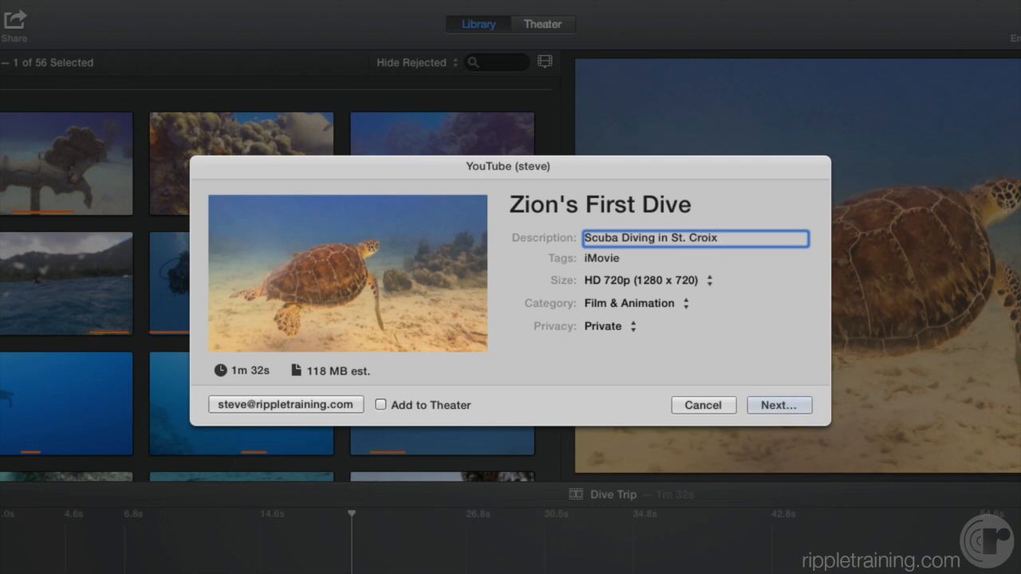
# - Append Scuba, Underwater, Turtles to the end of the existing tags
pyautogui.click(693, 258)
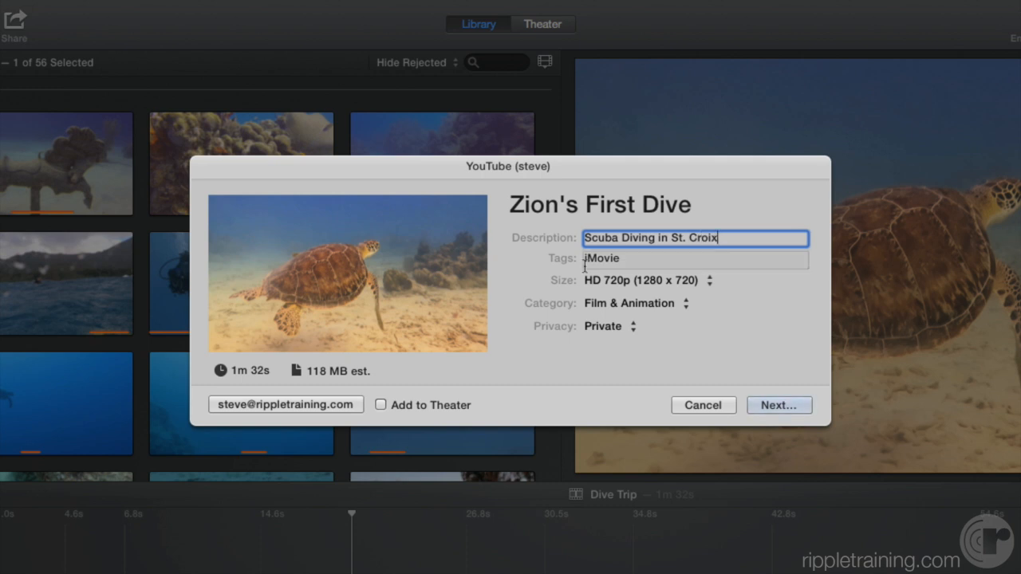
pyautogui.click(694, 258)
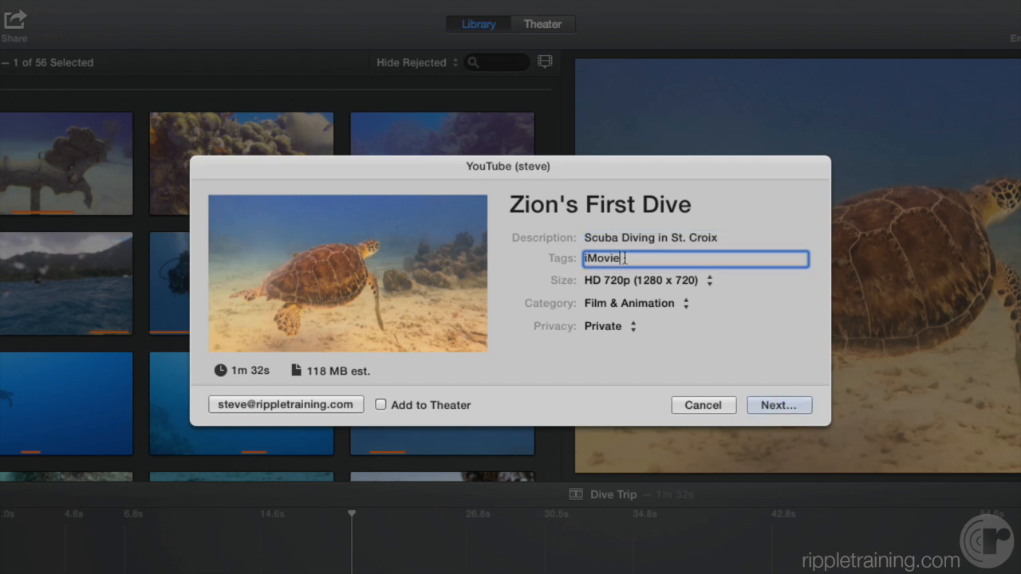
pyautogui.write(', Scu')
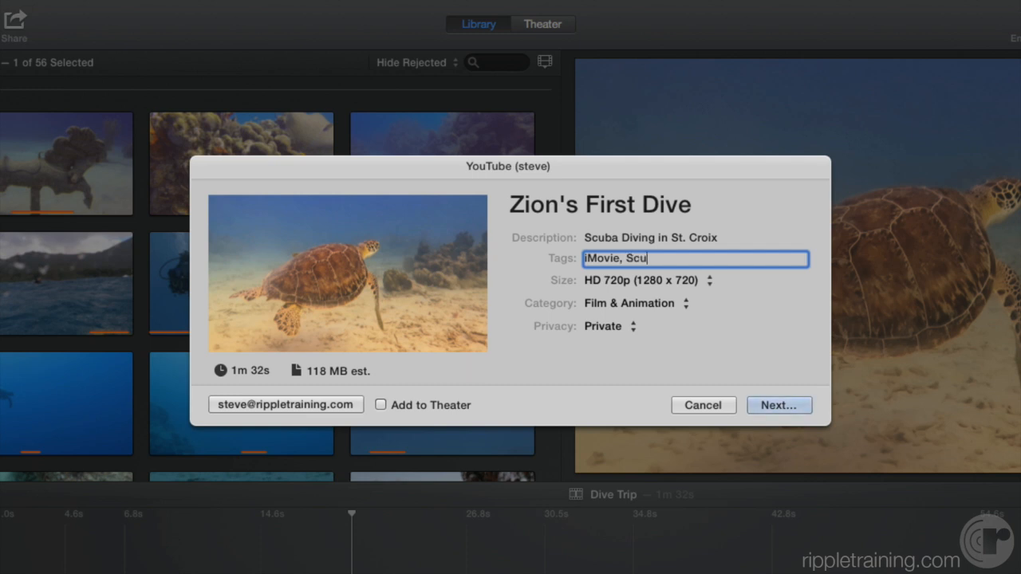
pyautogui.write('ba, Underwa')
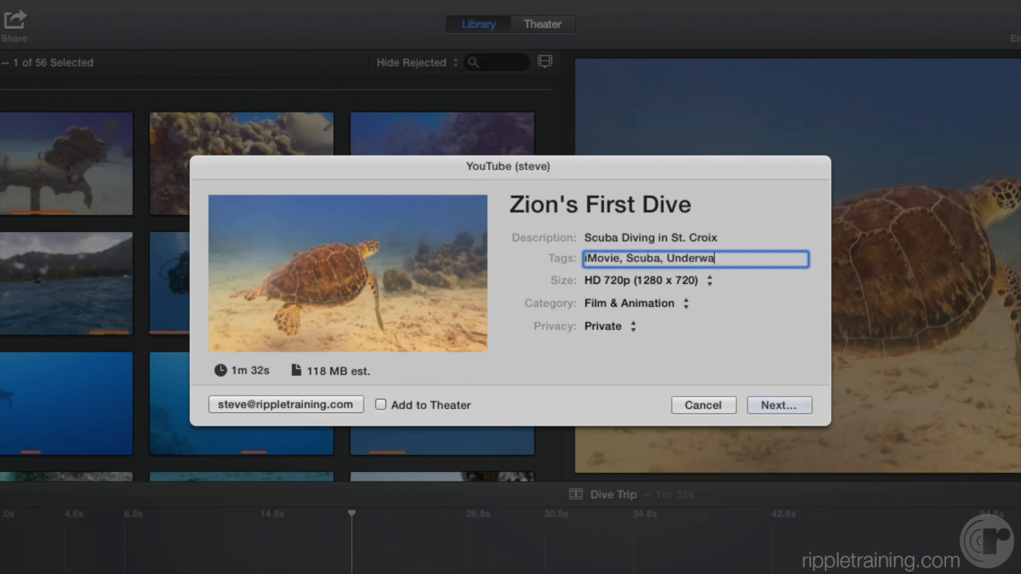
pyautogui.write('ter, Tur')
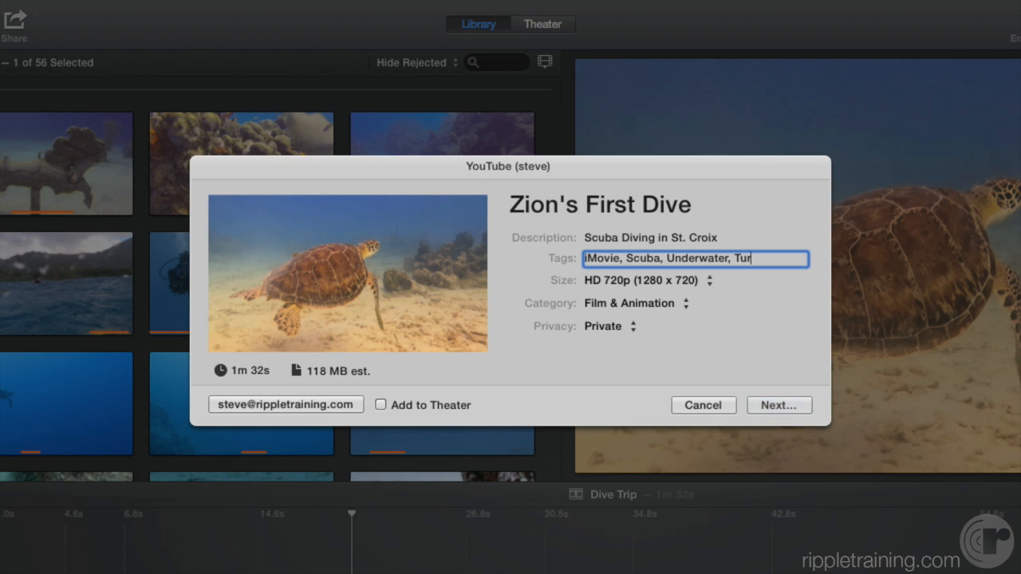
pyautogui.write('tles')
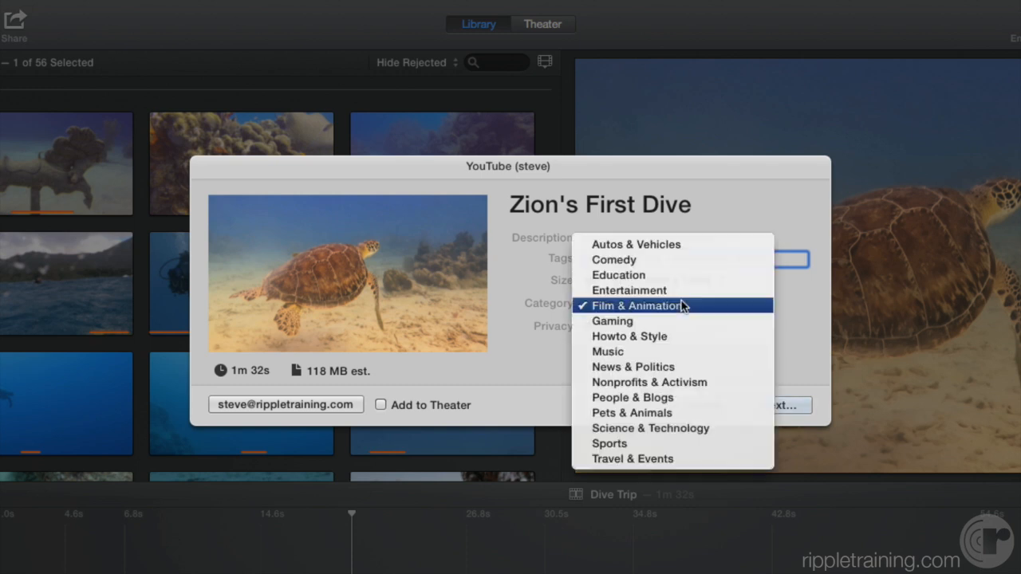
pyautogui.moveTo(632, 460)
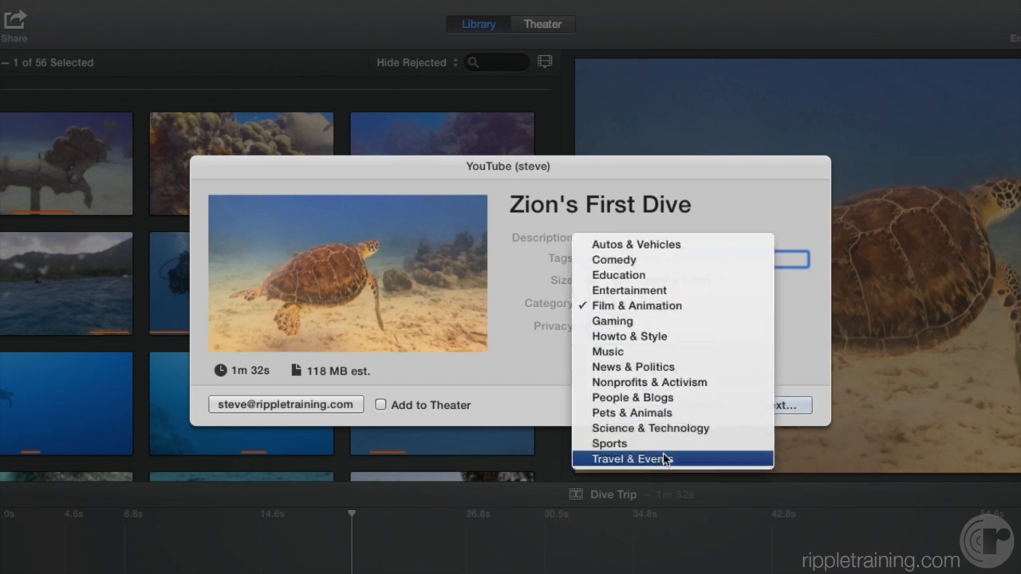
# - Keep the Film & Animation category and set the video's privacy to Public
pyautogui.click(630, 307)
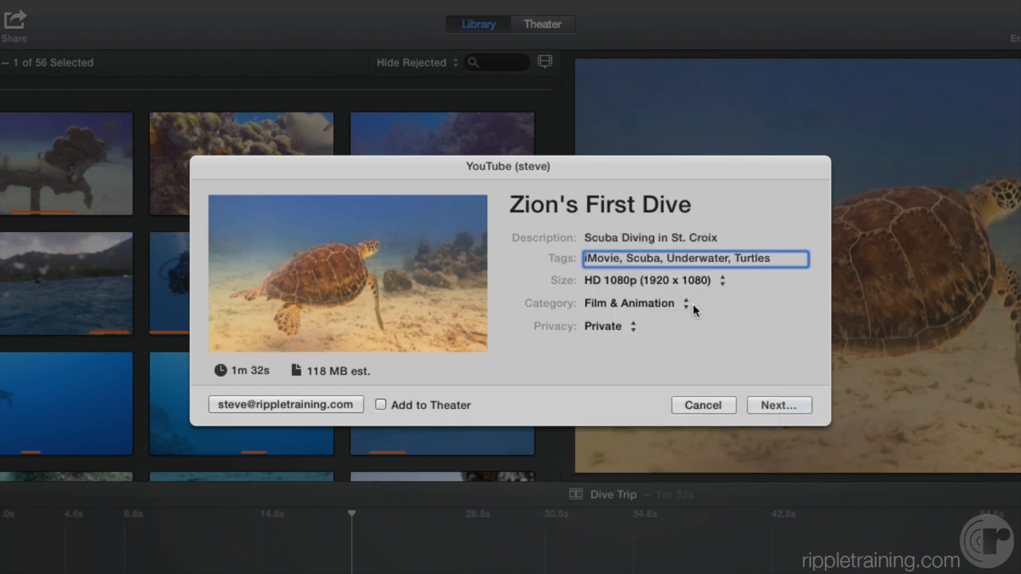
pyautogui.click(609, 325)
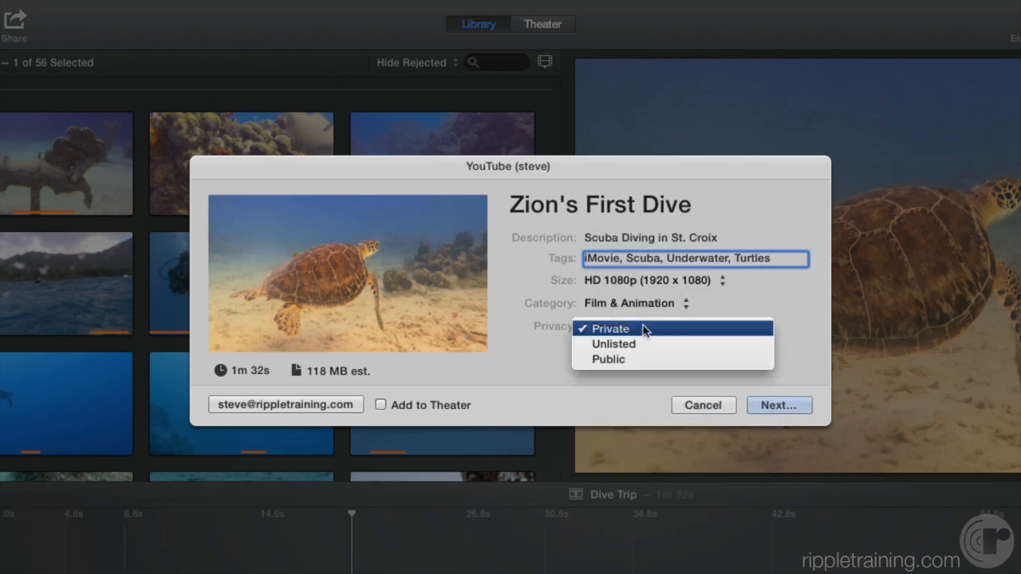
pyautogui.moveTo(655, 330)
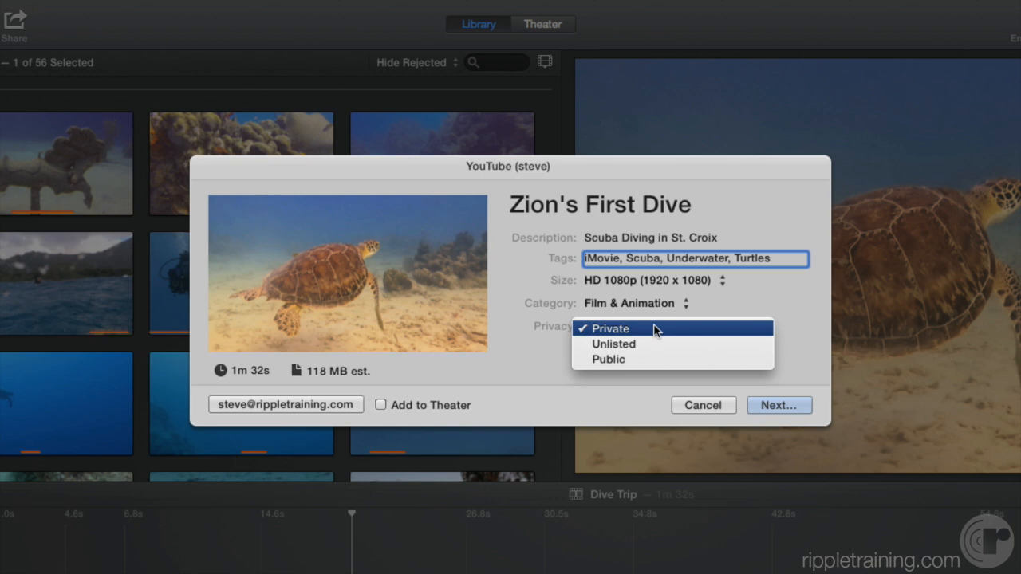
pyautogui.moveTo(654, 345)
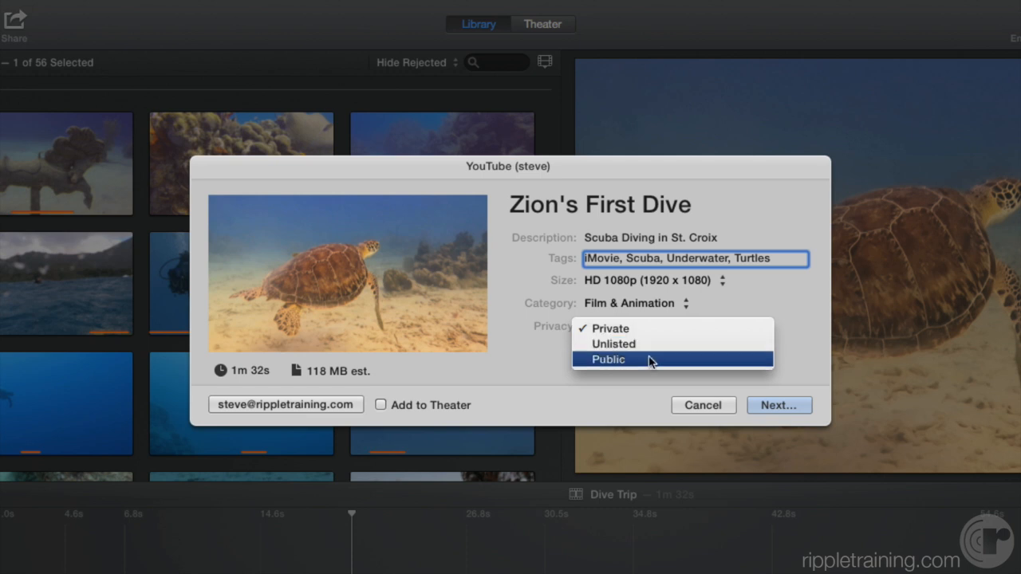
pyautogui.click(778, 405)
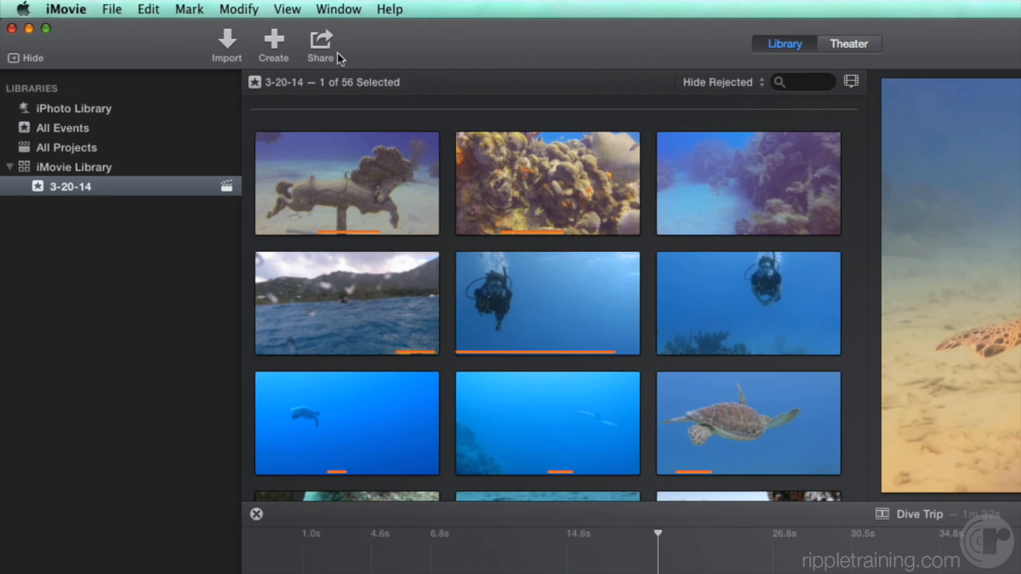
# - Switch to the Projects view with the Dive Trip project open
pyautogui.click(319, 44)
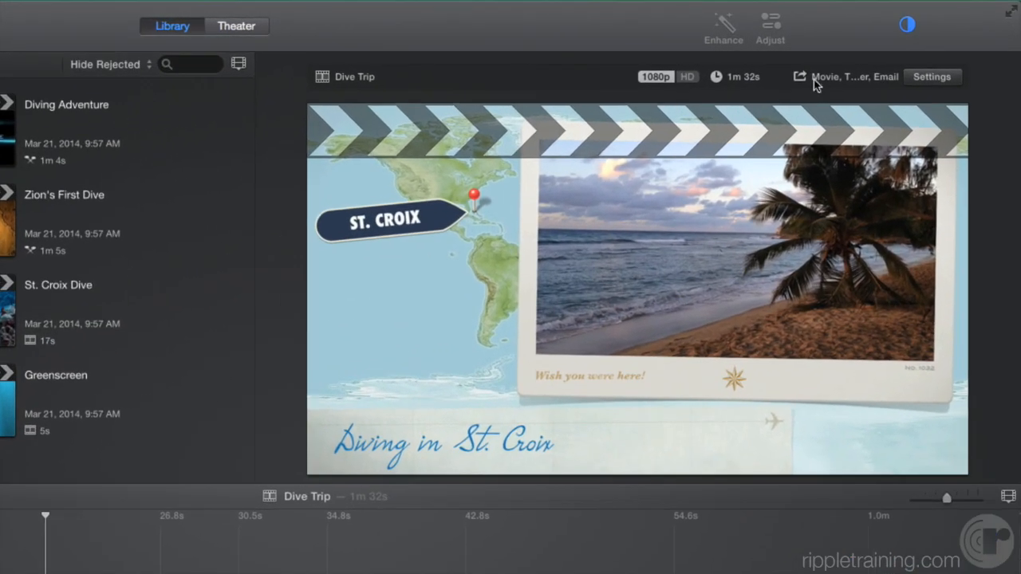
# - Show Dive Trip's share history: exported files, Theater and email, with dates
pyautogui.click(800, 77)
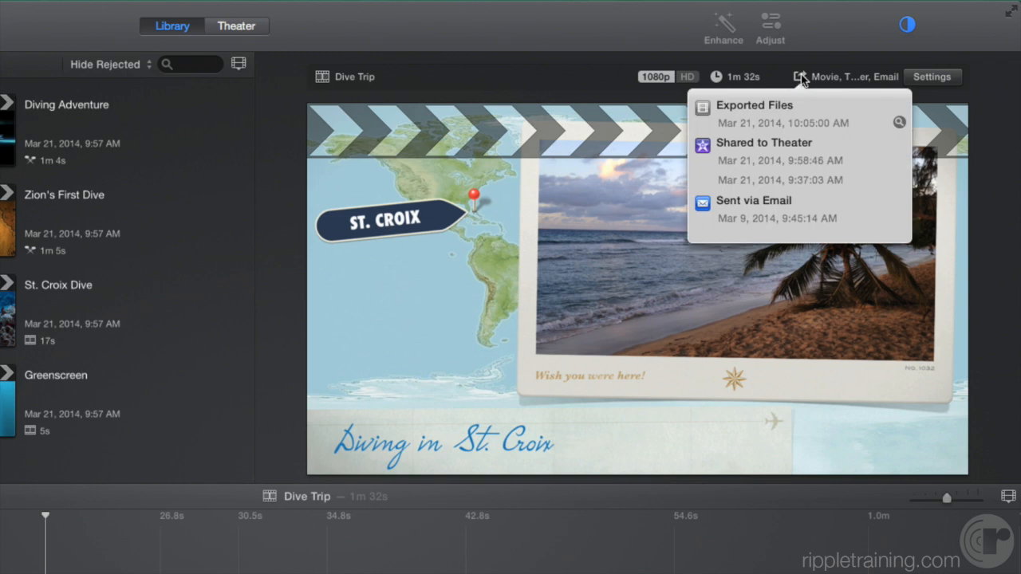